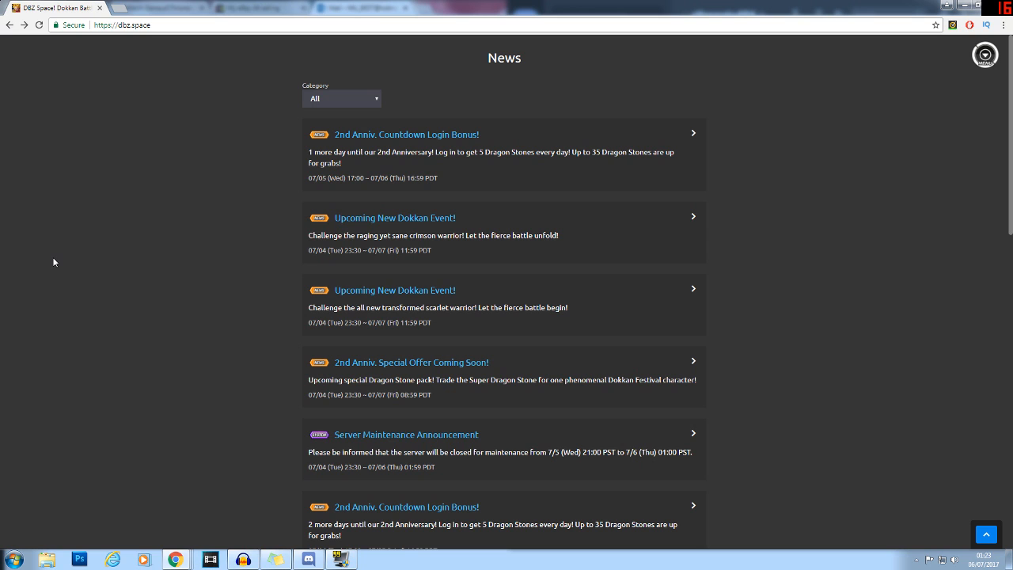
mouse_move(412, 271)
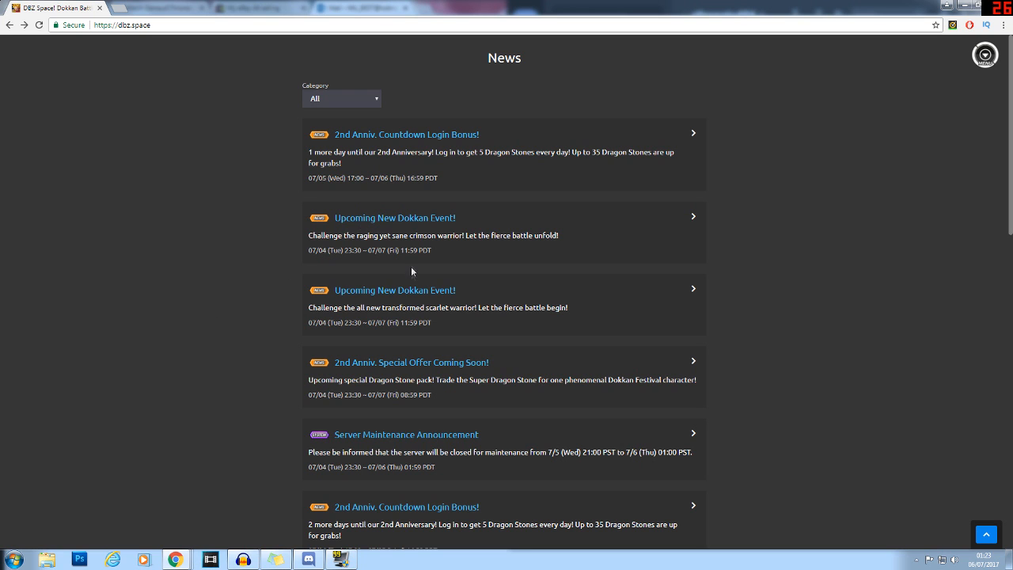
mouse_move(545, 146)
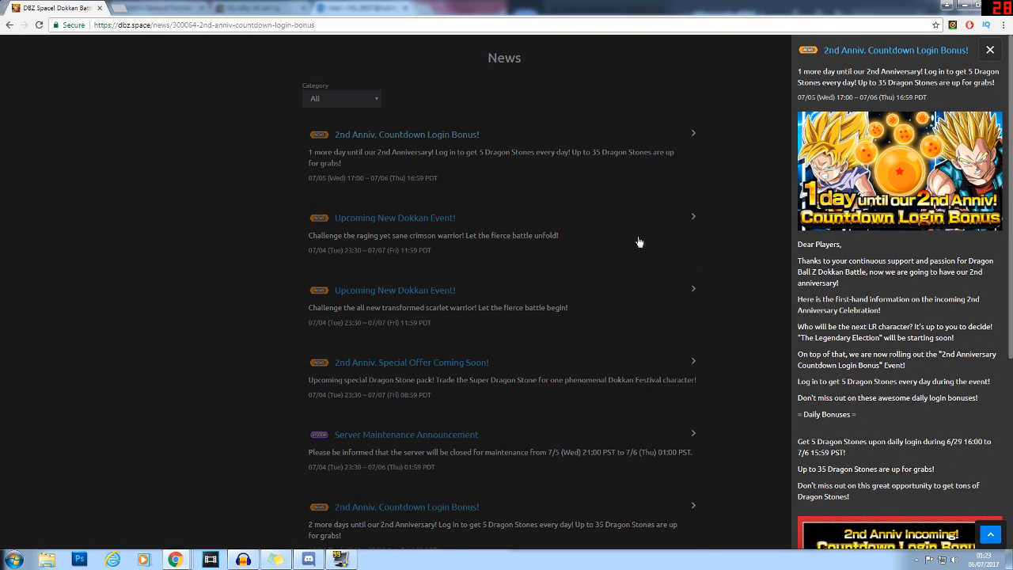
mouse_move(642, 225)
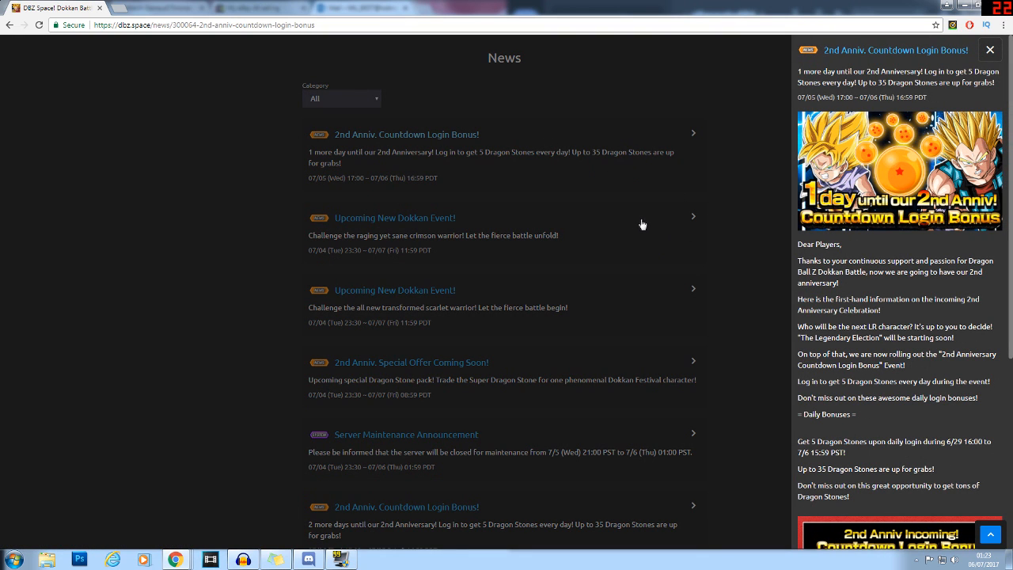
mouse_move(651, 222)
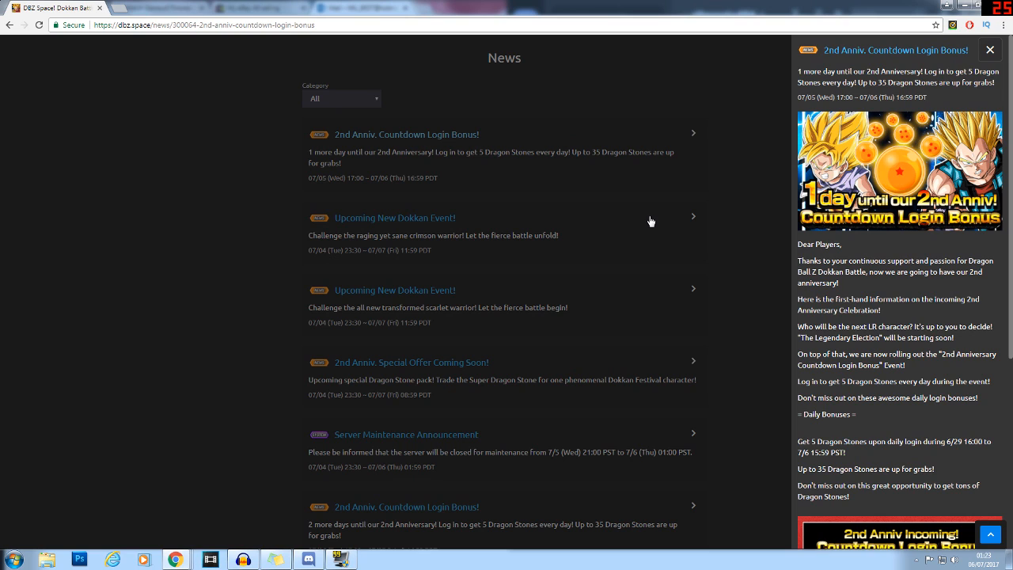
mouse_move(975, 373)
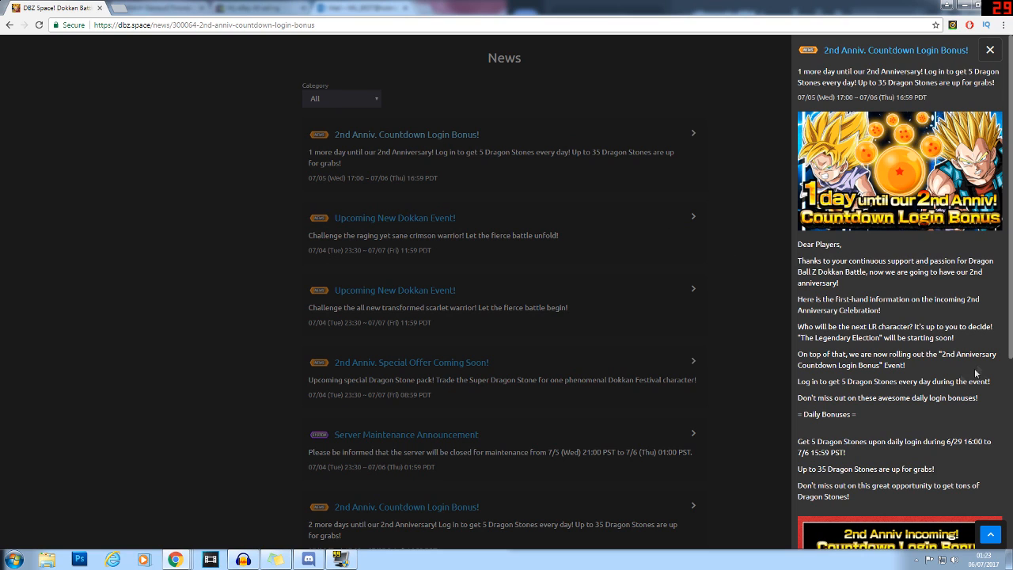
mouse_move(760, 250)
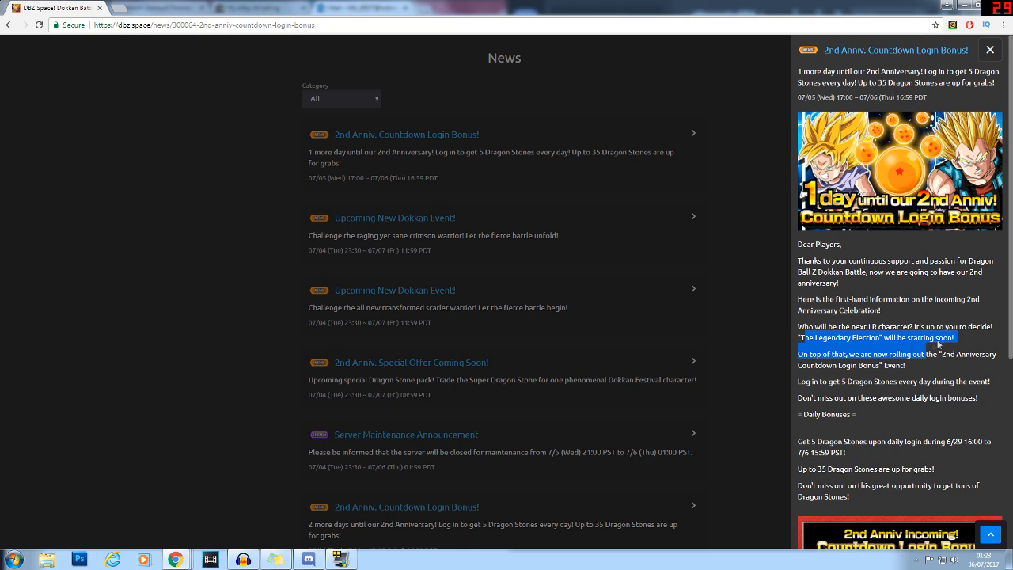
click(989, 49)
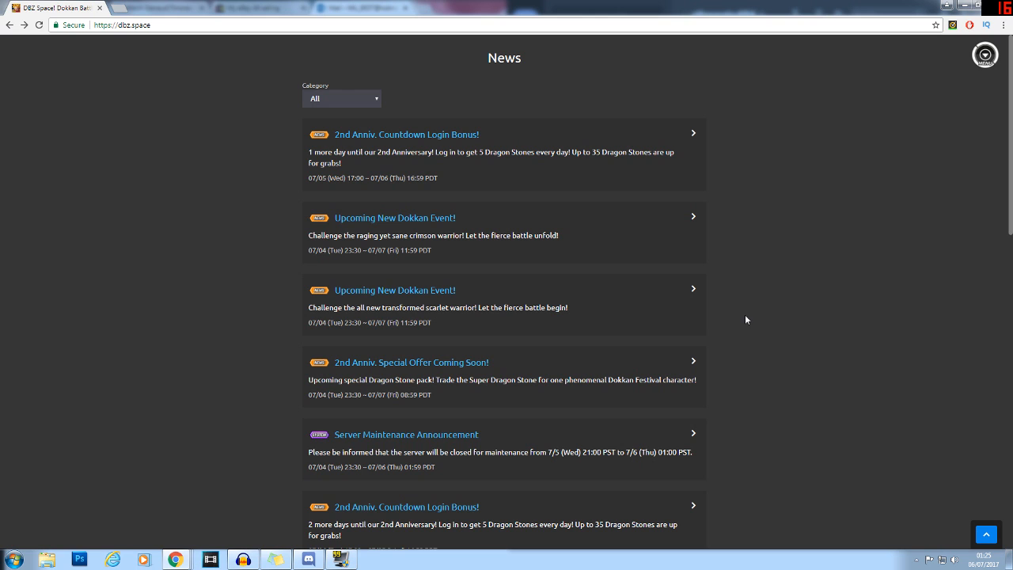
mouse_move(662, 5)
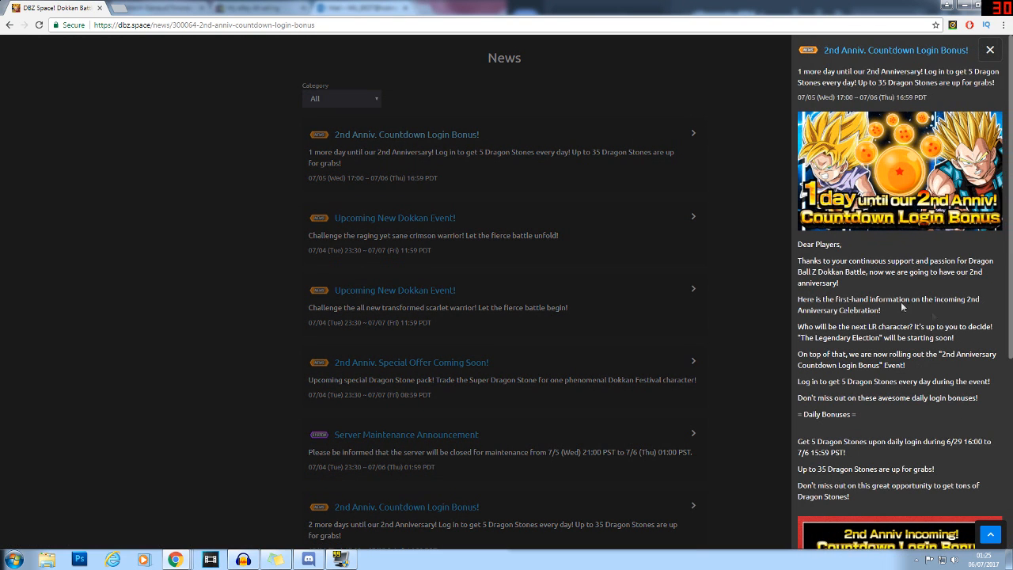
mouse_move(934, 323)
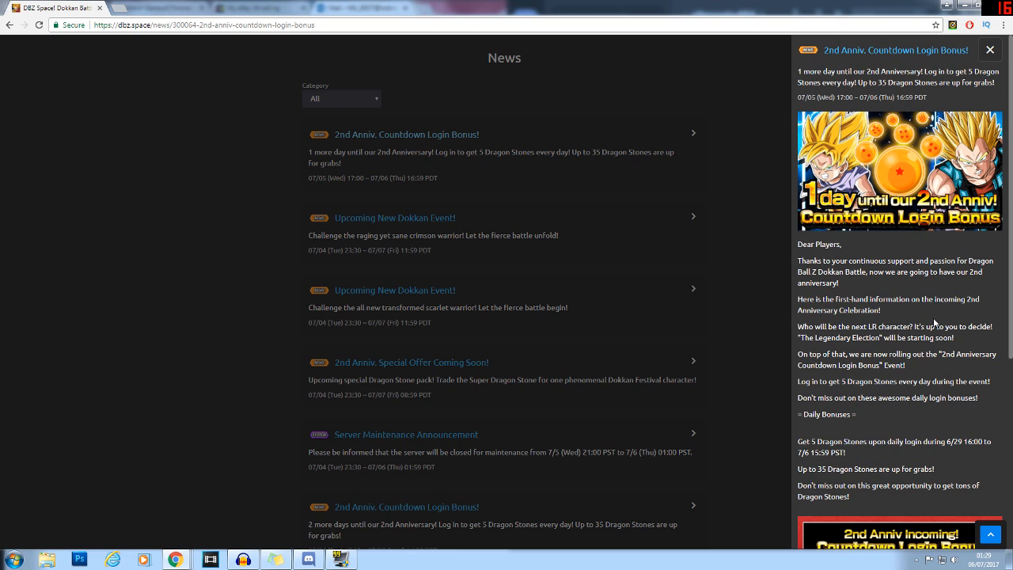
mouse_move(911, 376)
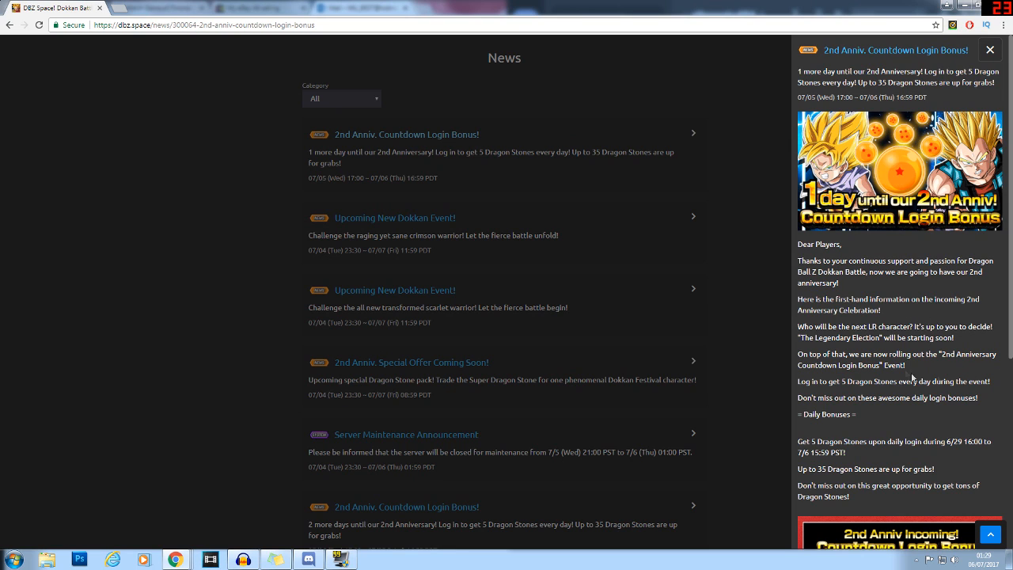
mouse_move(858, 343)
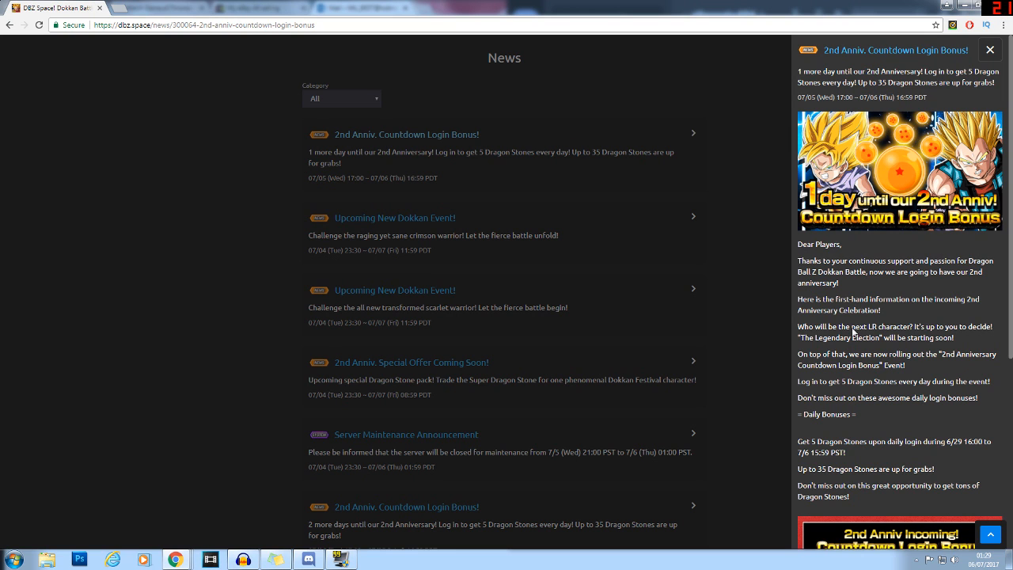
scroll(down, 3)
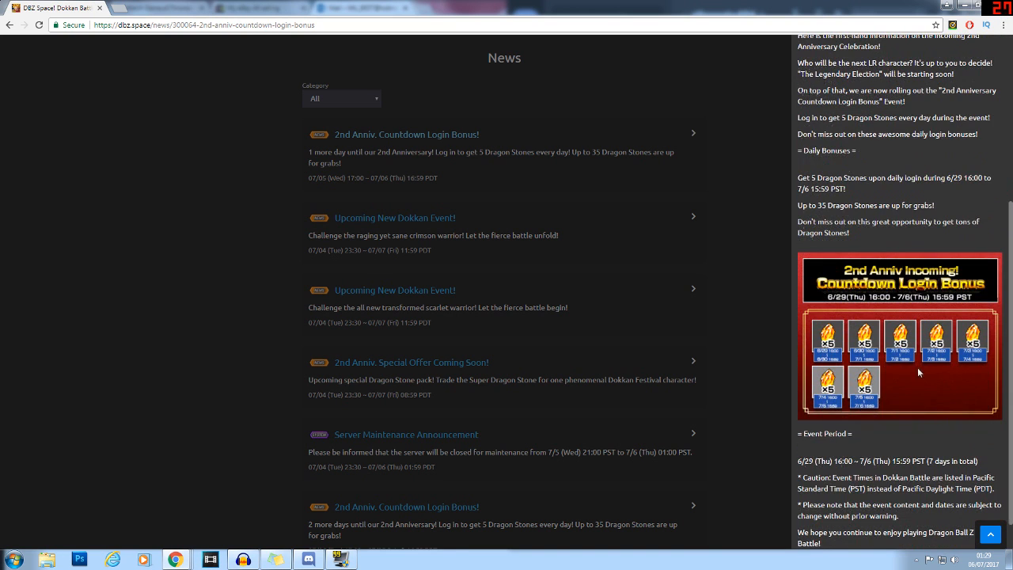
scroll(down, 3)
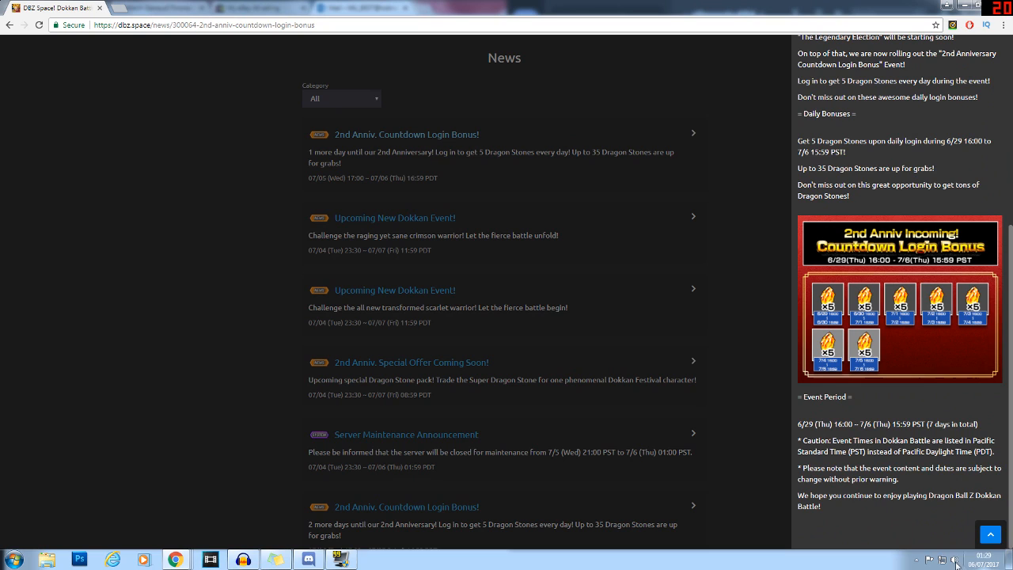
mouse_move(971, 544)
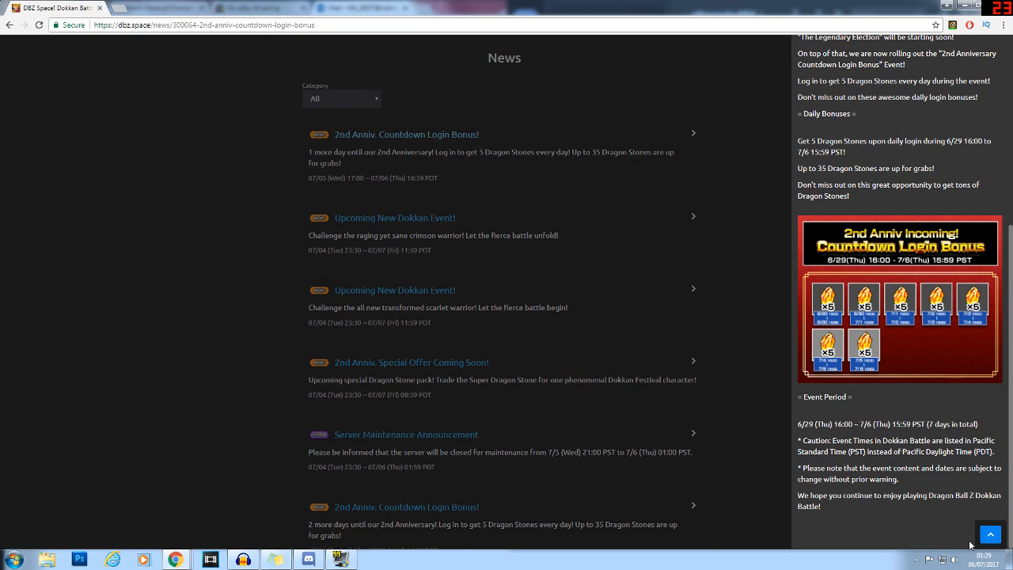
mouse_move(883, 358)
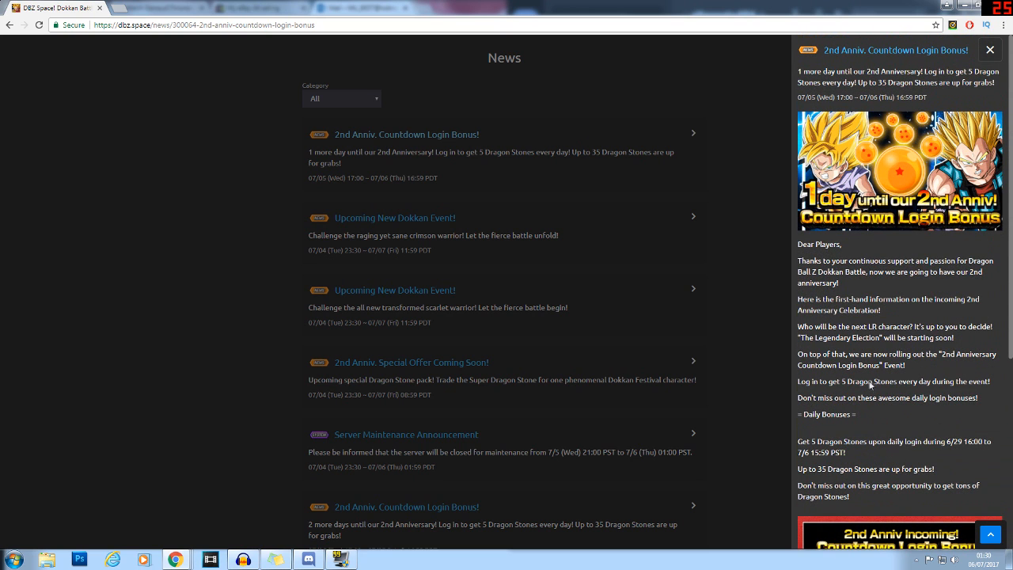
mouse_move(932, 364)
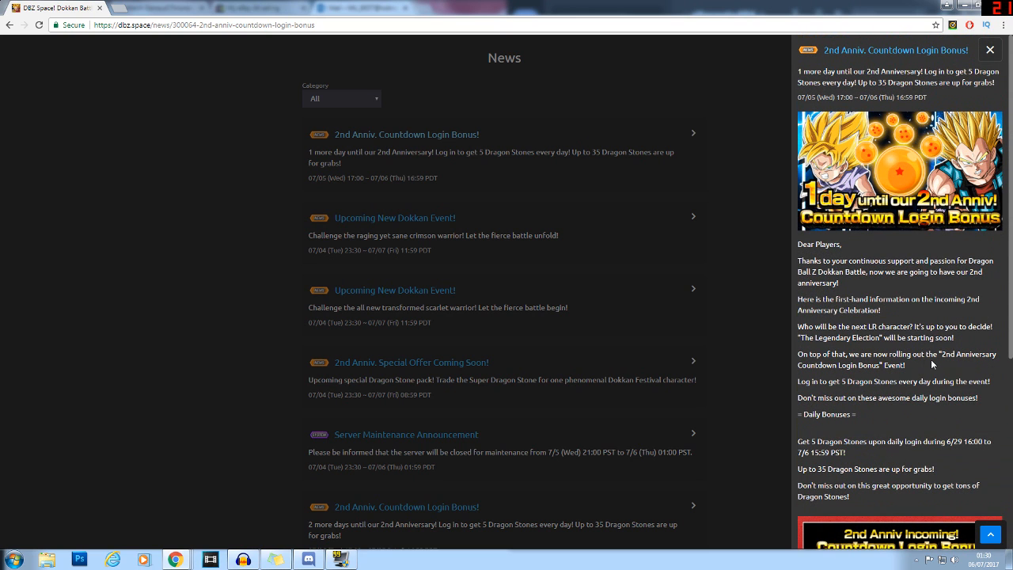
mouse_move(853, 339)
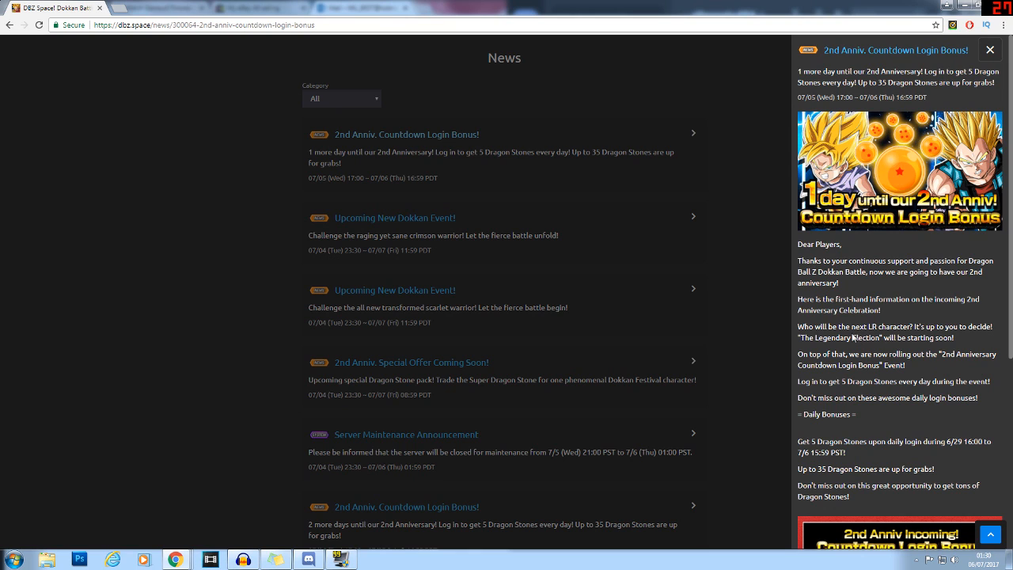
mouse_move(155, 130)
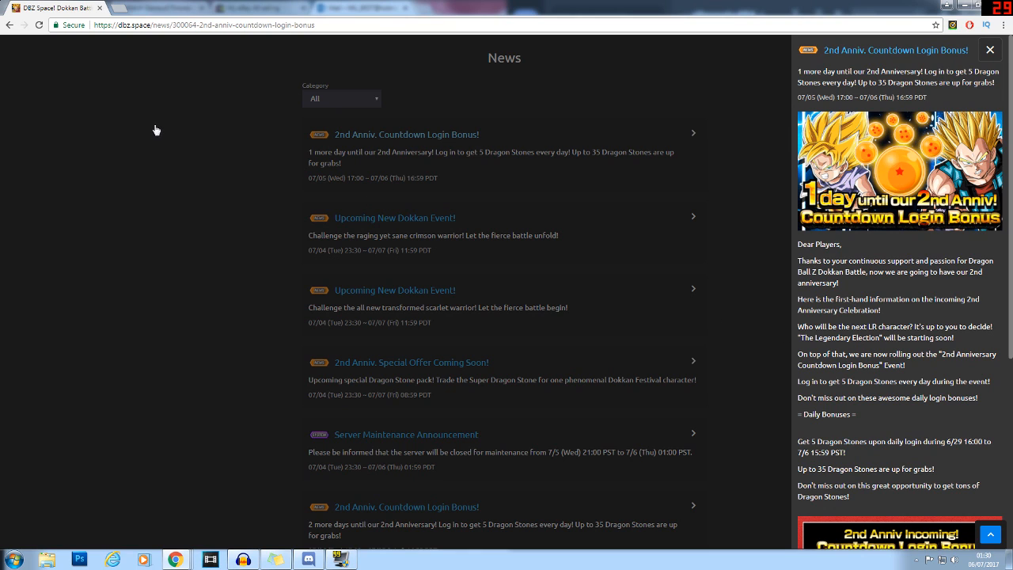